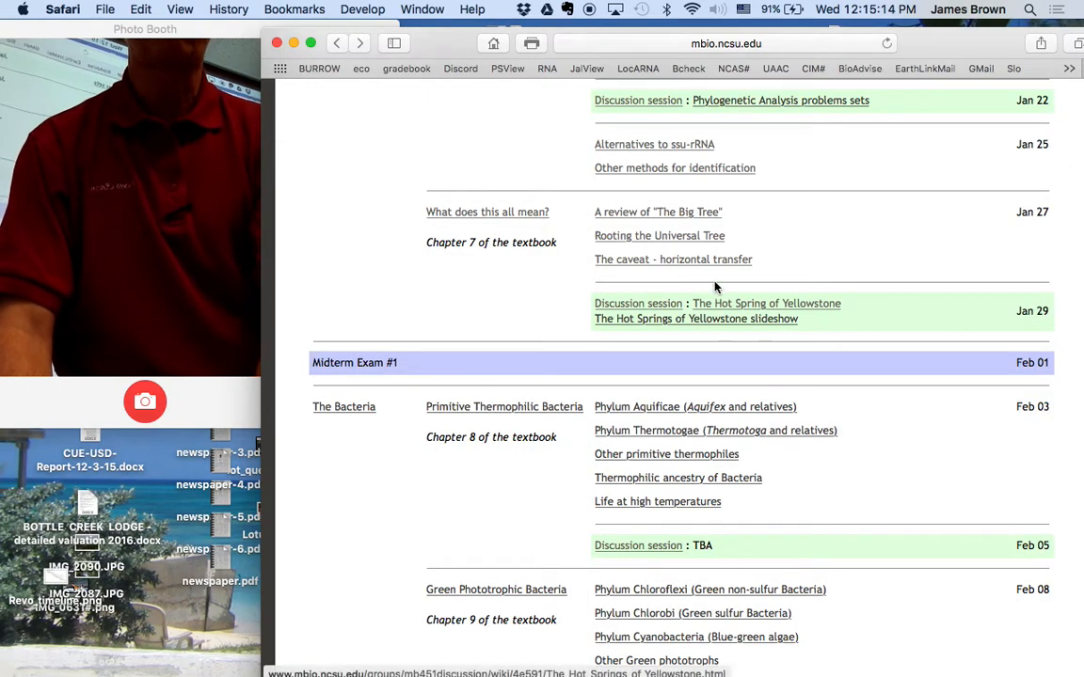
Open 'The caveat - horizontal transfer' lecture page from the MB 451 schedule table
click(673, 259)
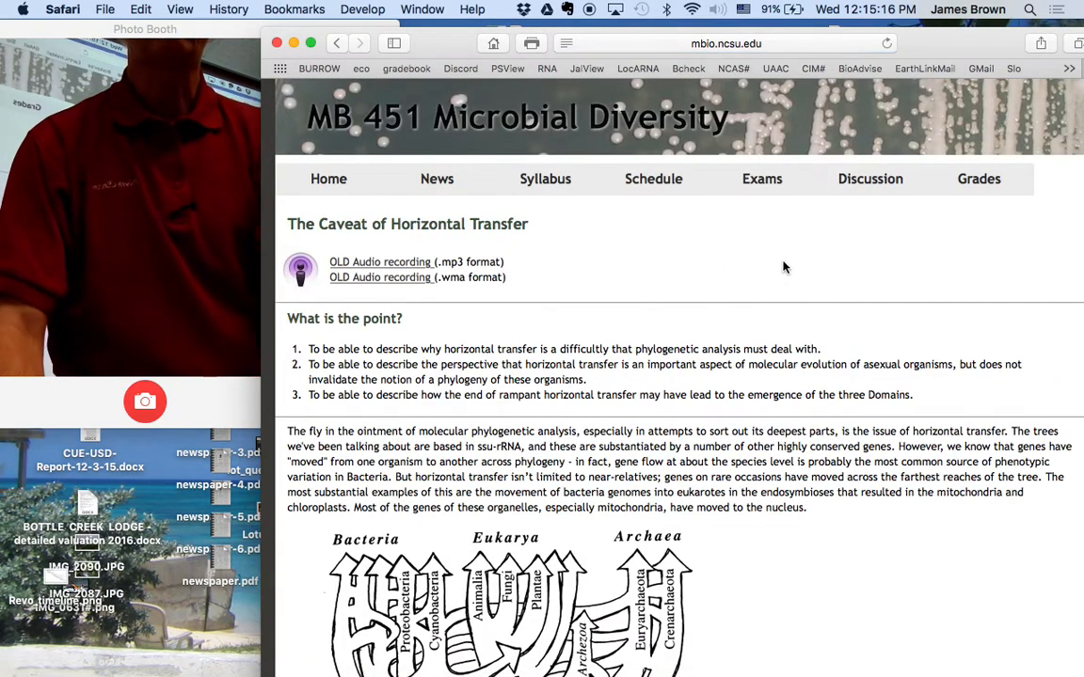
Scroll past the 'What is the point?' list to the full Tree of Life diagram
scroll(down, 3)
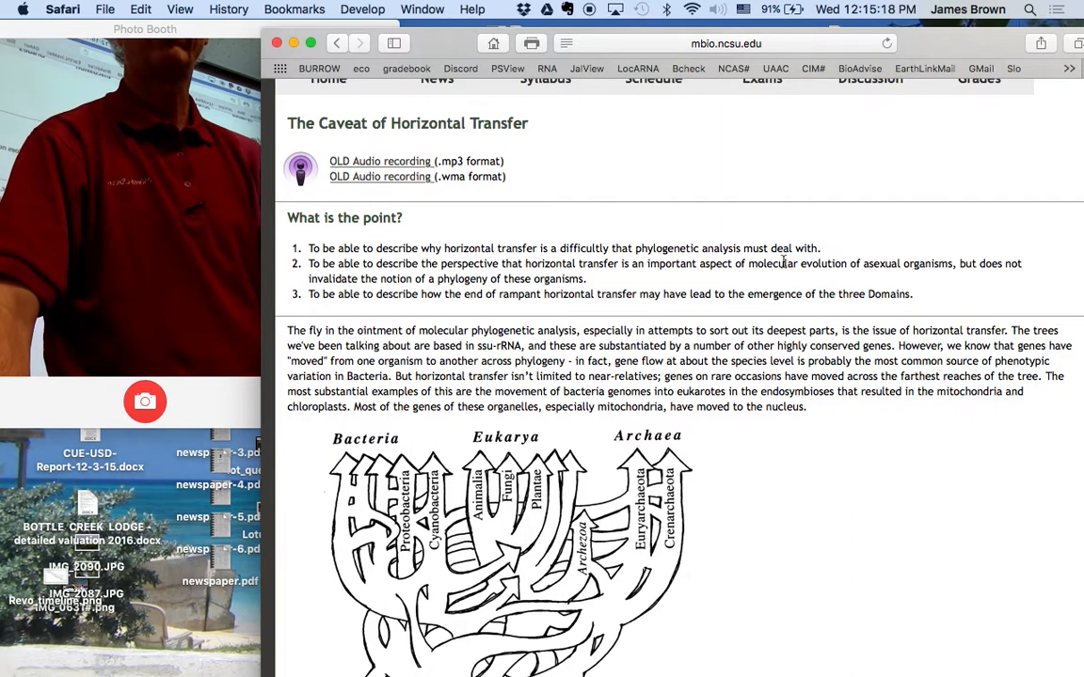
scroll(down, 3)
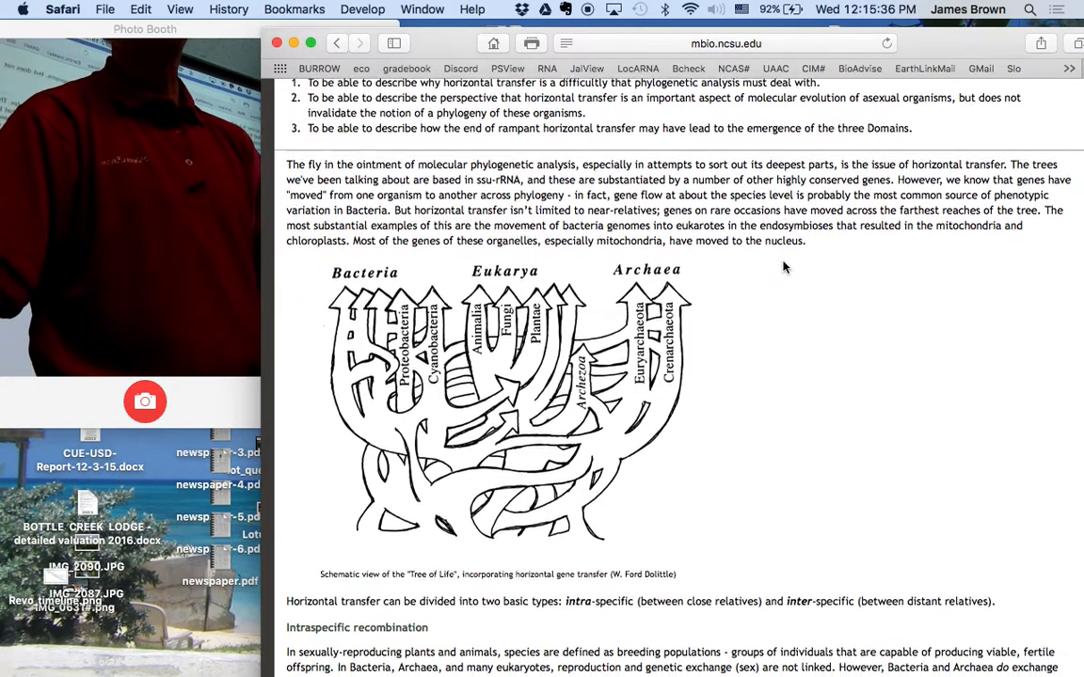
scroll(down, 3)
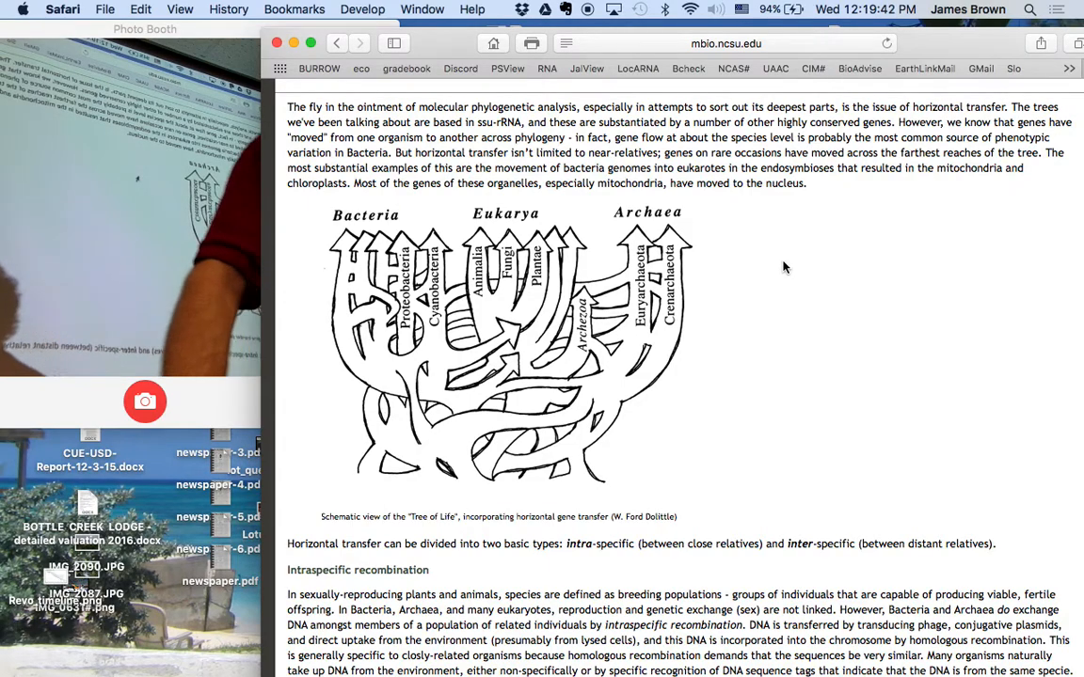
Scroll through Intraspecific recombination to the distant-species gene transfers list
scroll(down, 3)
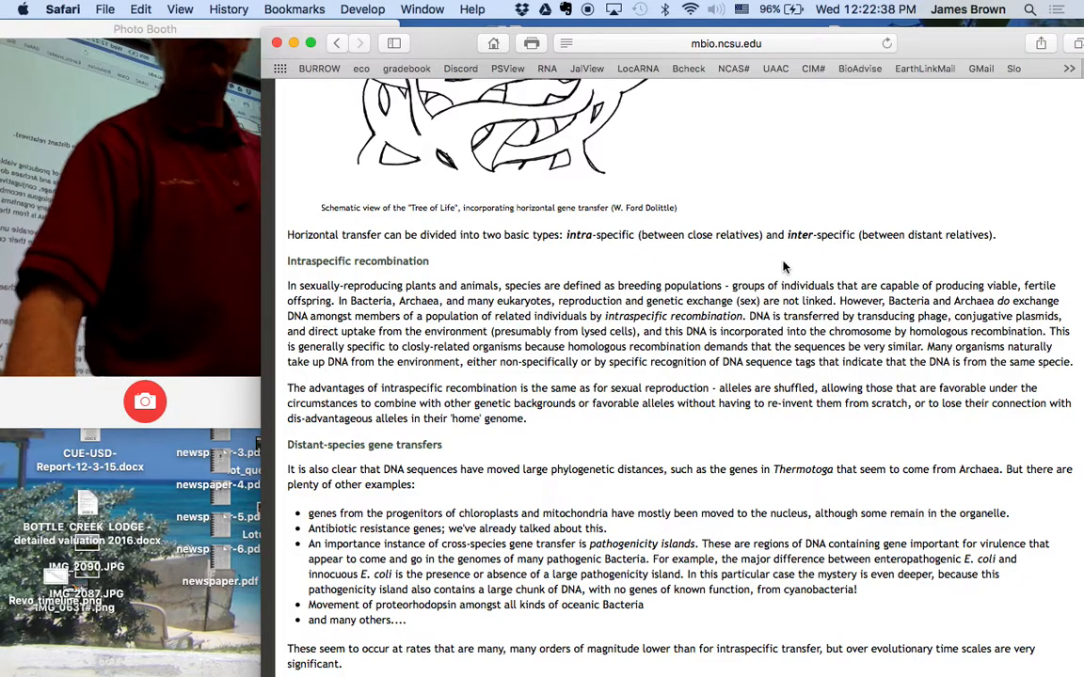
scroll(down, 3)
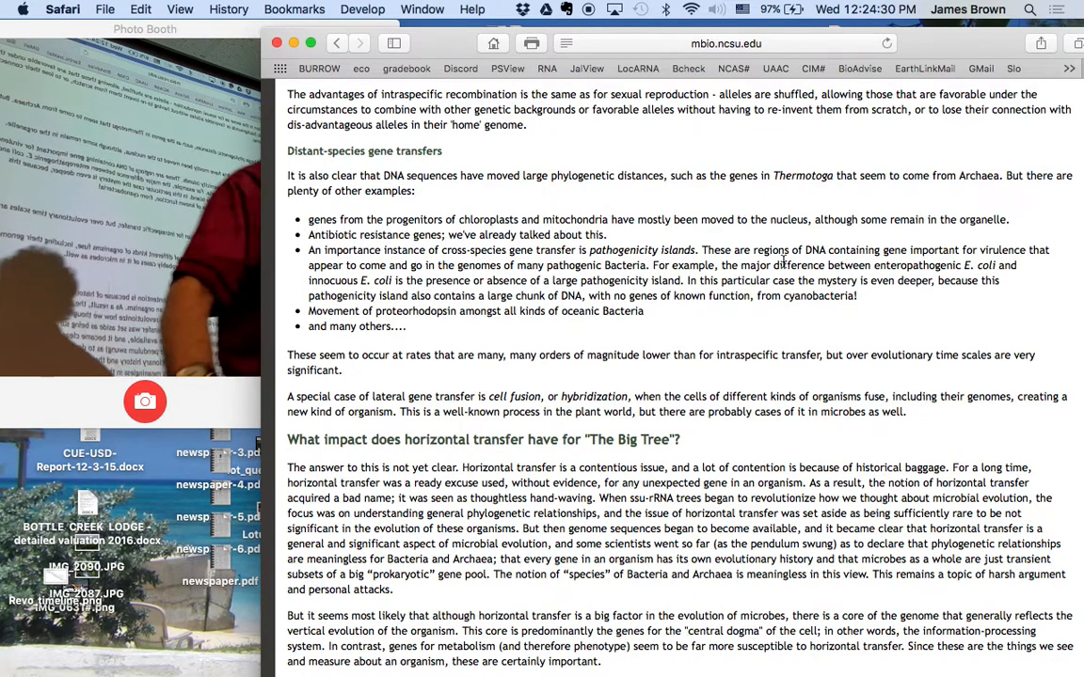
Scroll to the paragraphs arguing phylogeny isn't meaningless and the car analogy's start
scroll(down, 3)
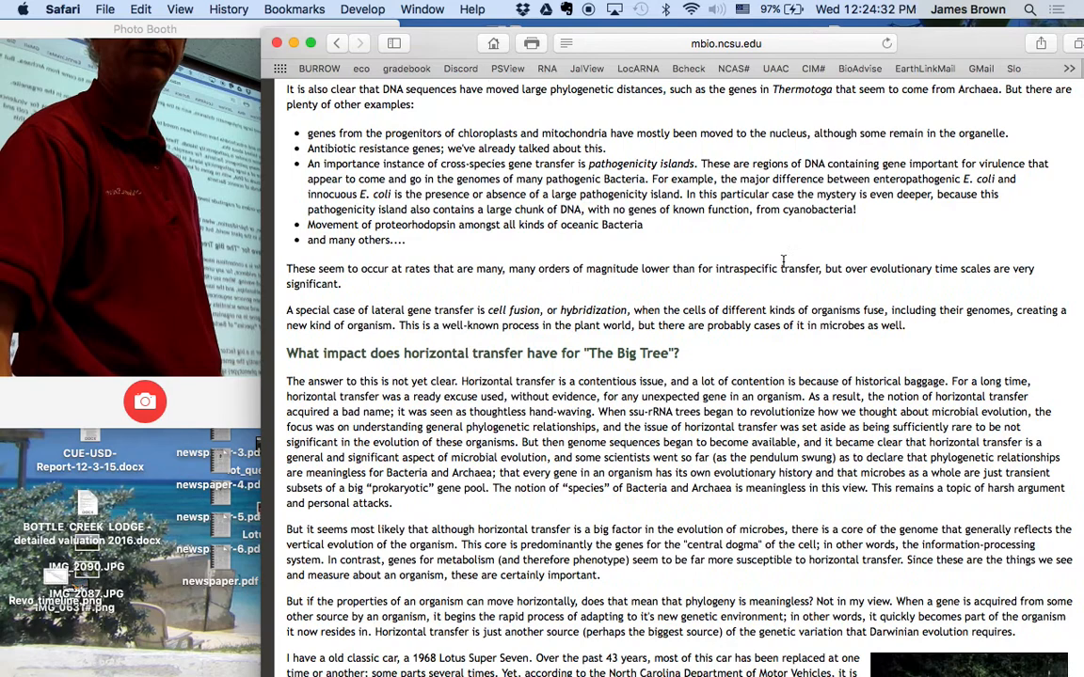
Scroll to the Lotus Super Seven analogy photo and call for microbial species theory
scroll(down, 3)
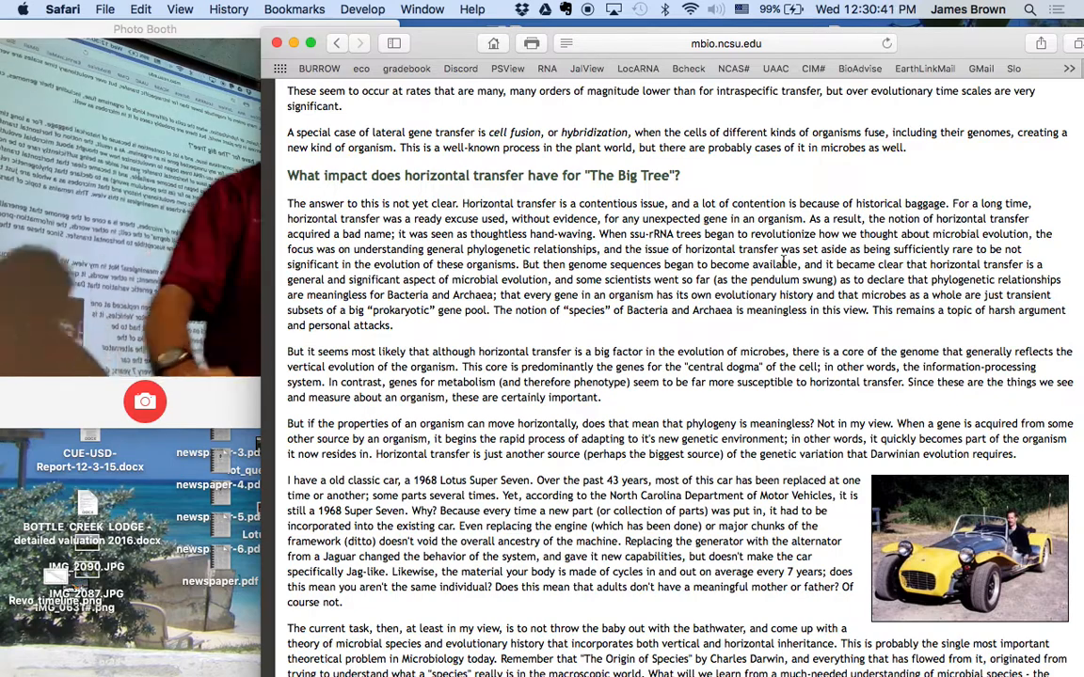
Scroll to the colorized Doolittle Tree of Life image and its three-trunk explanation
scroll(down, 3)
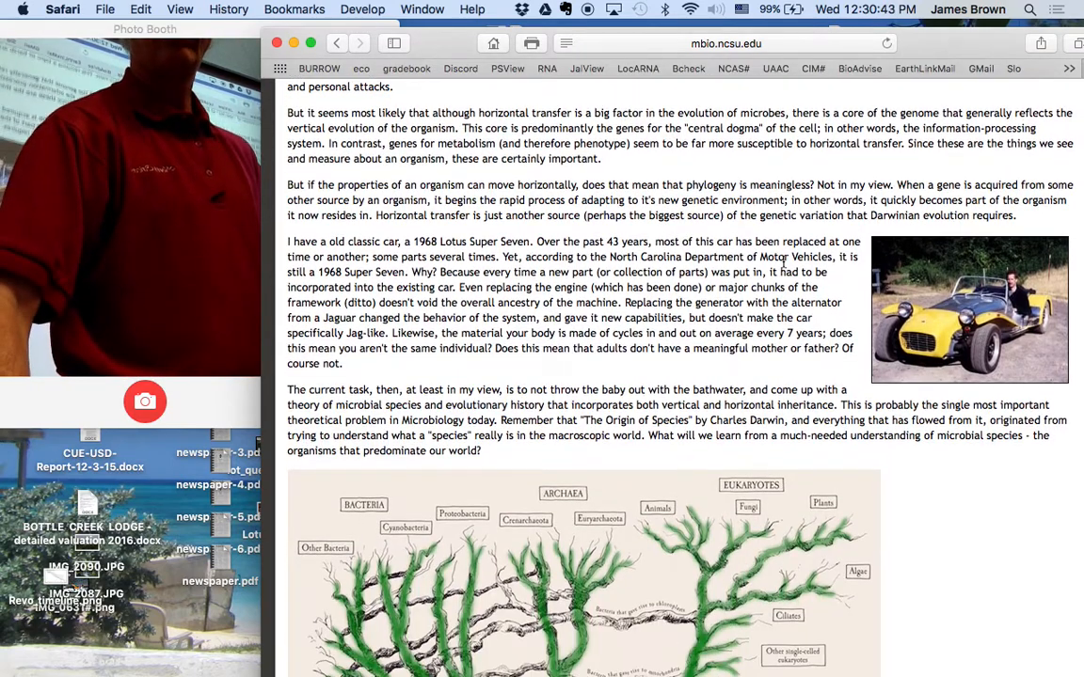
scroll(down, 3)
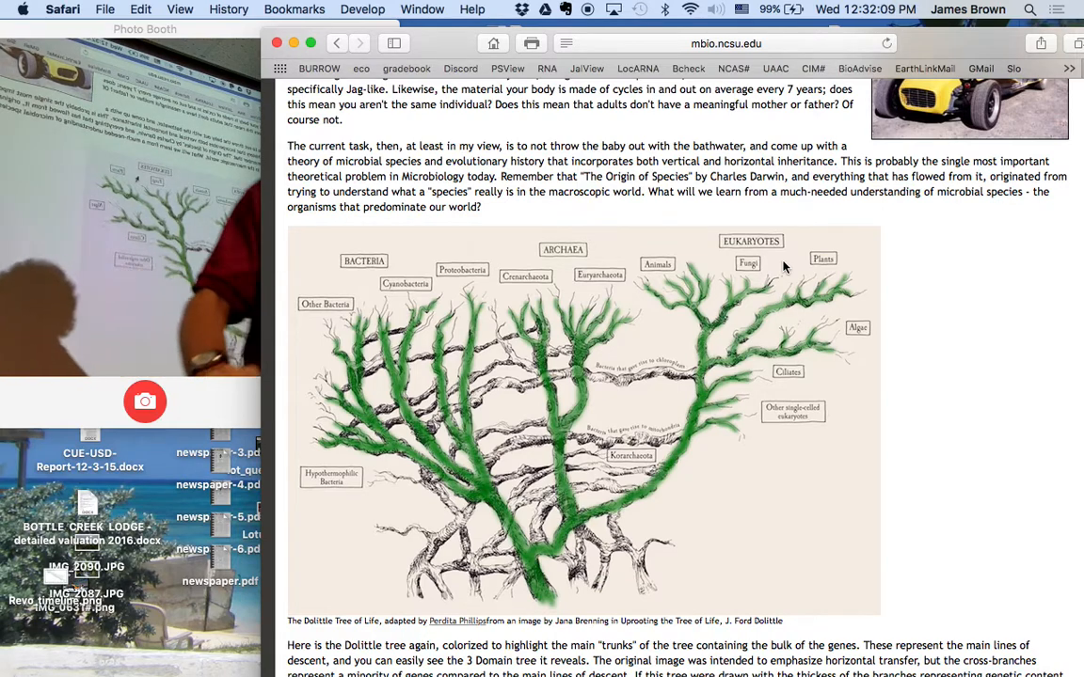
Scroll to the Domains-origin section, mitochondrial Eve aside and last-updated footer
scroll(down, 3)
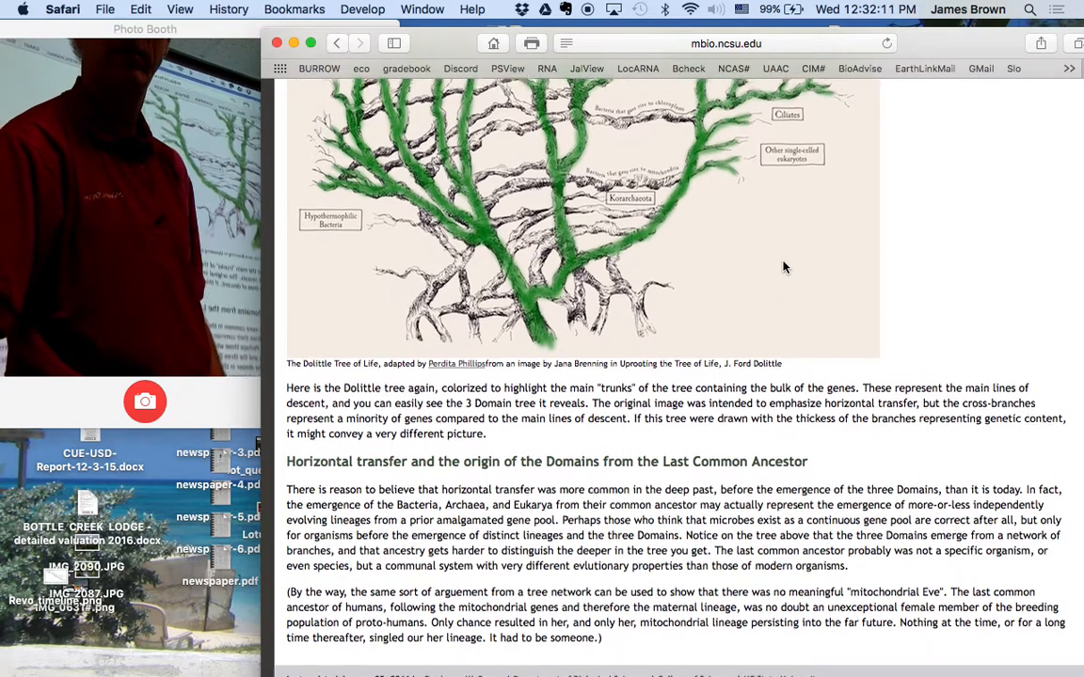
scroll(down, 3)
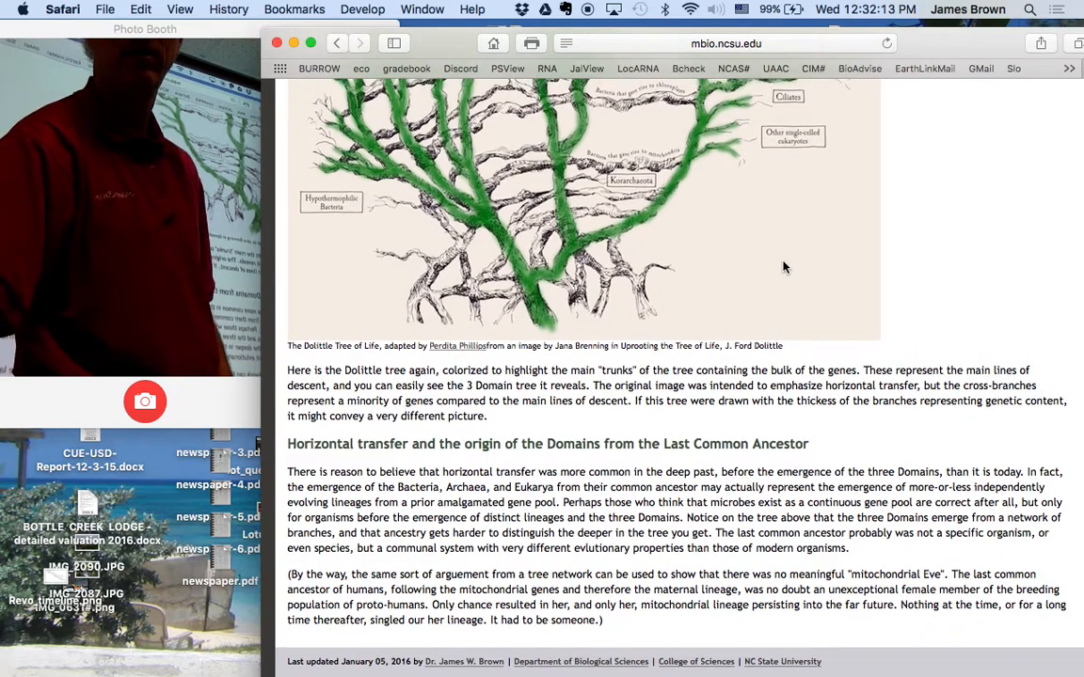
scroll(up, 3)
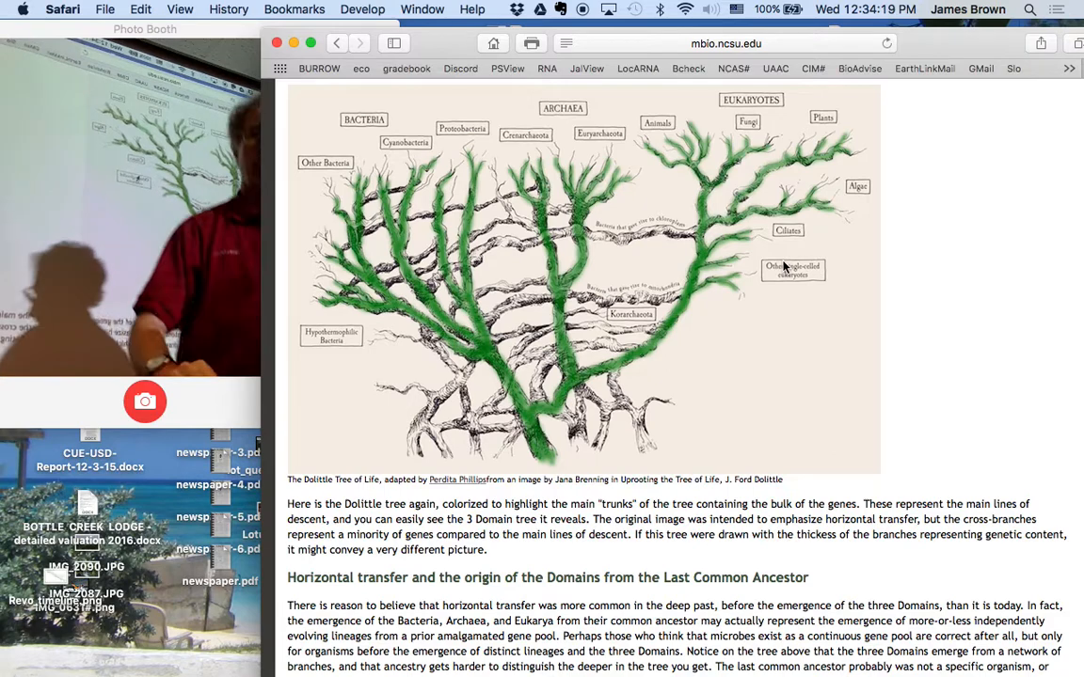
scroll(down, 3)
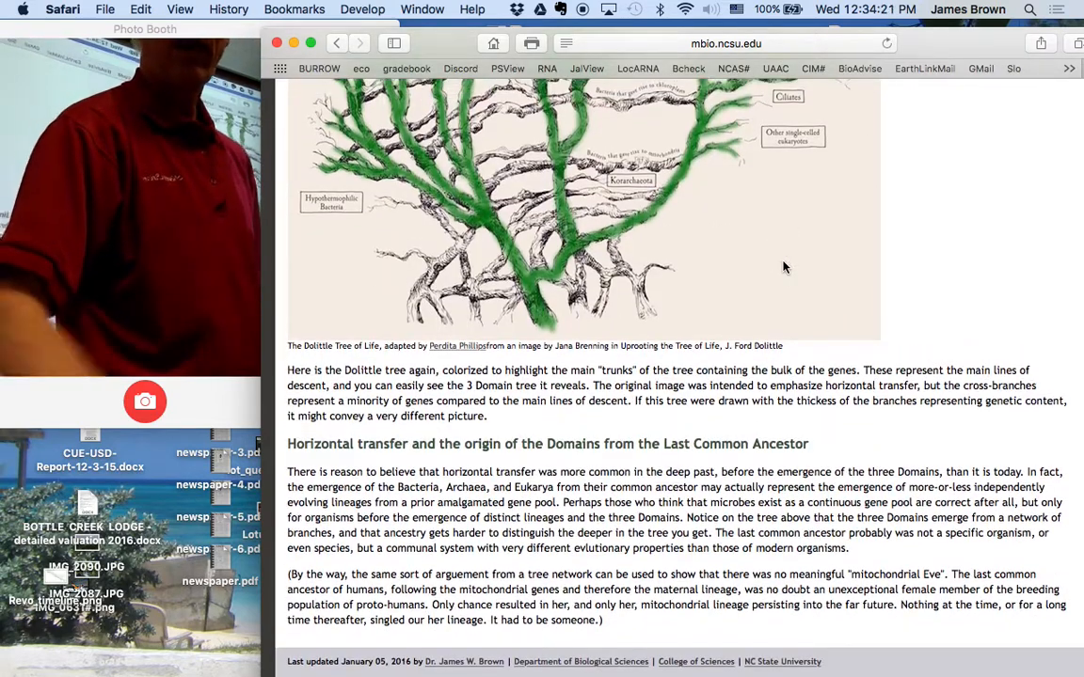